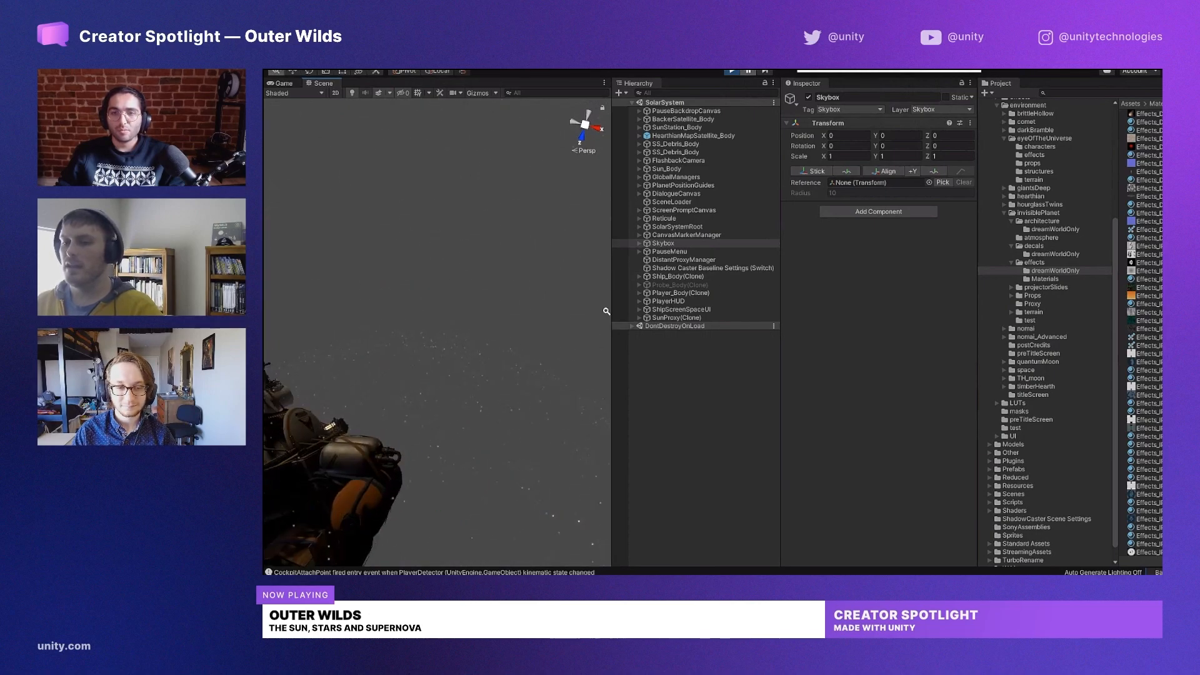
Step: Select the Starfield GameObject under Skybox to show its StarfieldV2 mesh and material
click(663, 243)
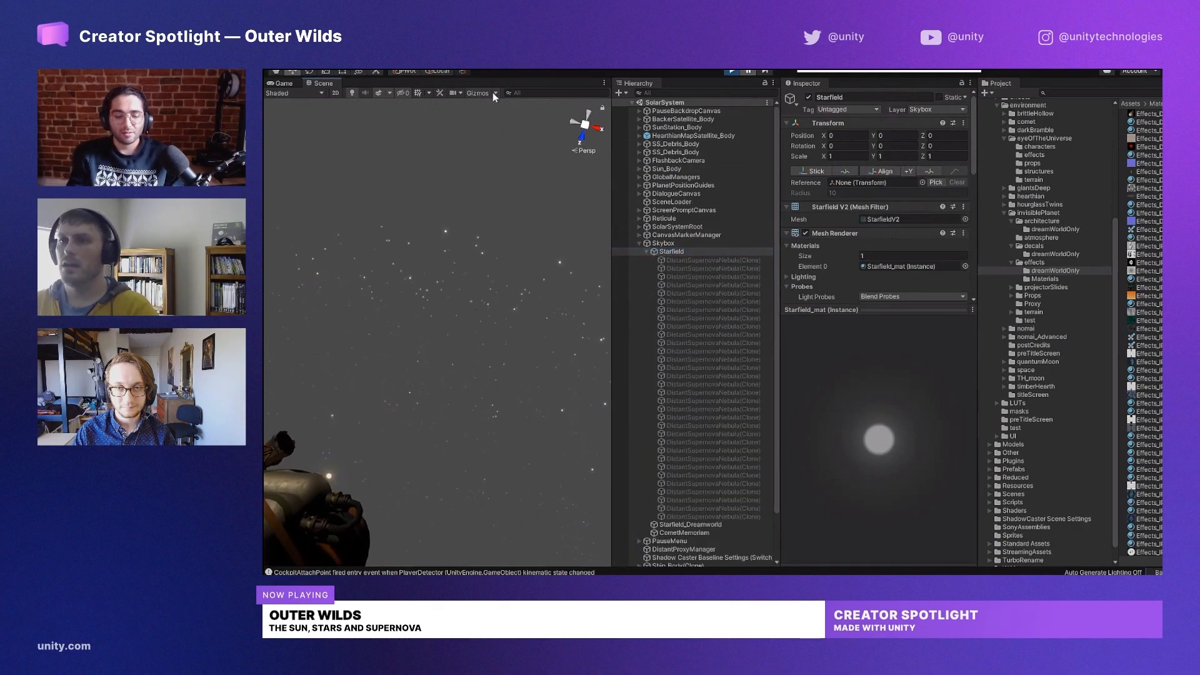
Step: Enable gizmo icons in the Scene view so supernova objects are marked among the stars
click(477, 92)
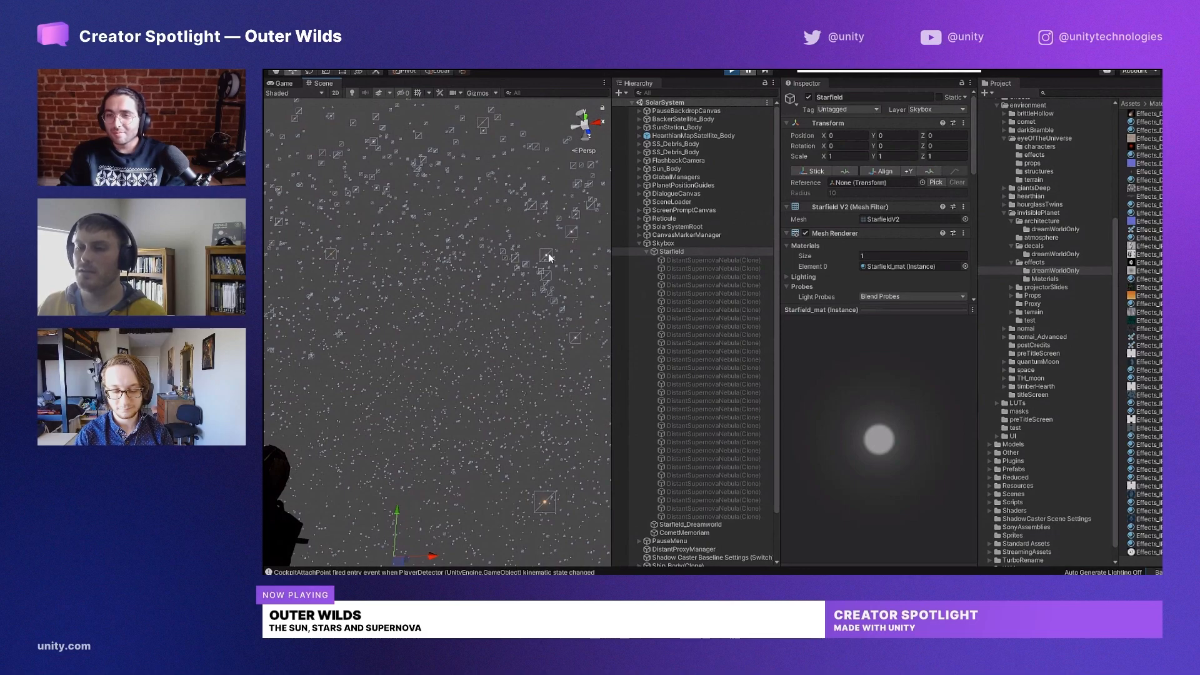
mouse_move(547, 251)
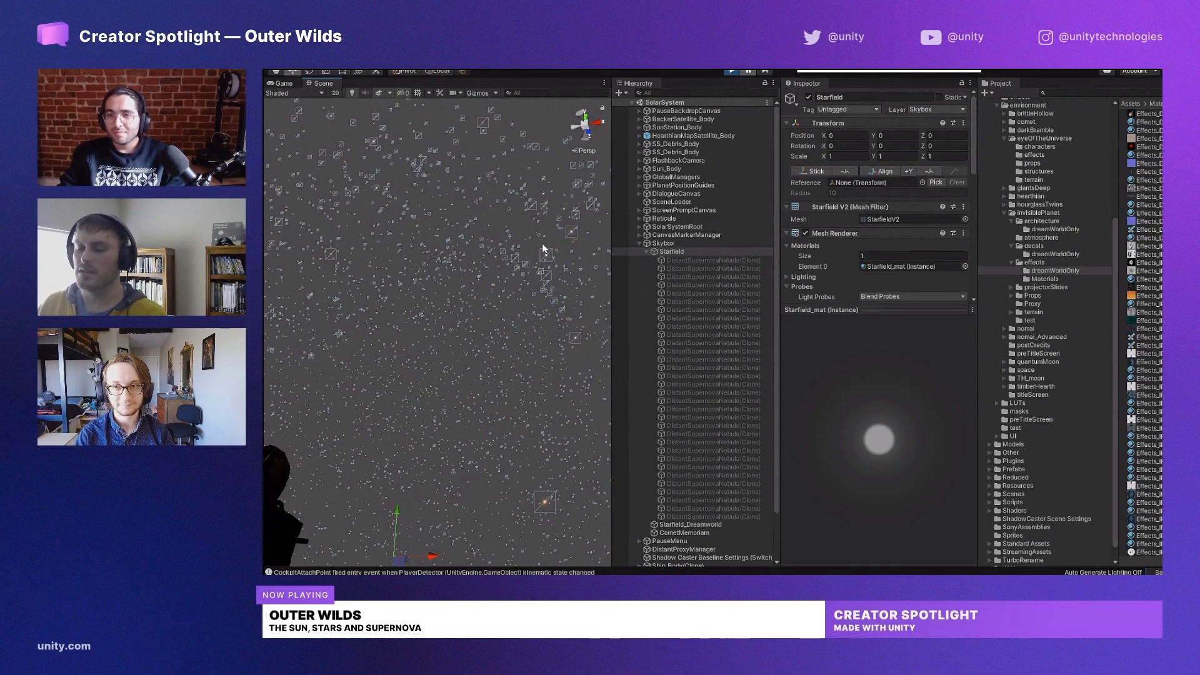